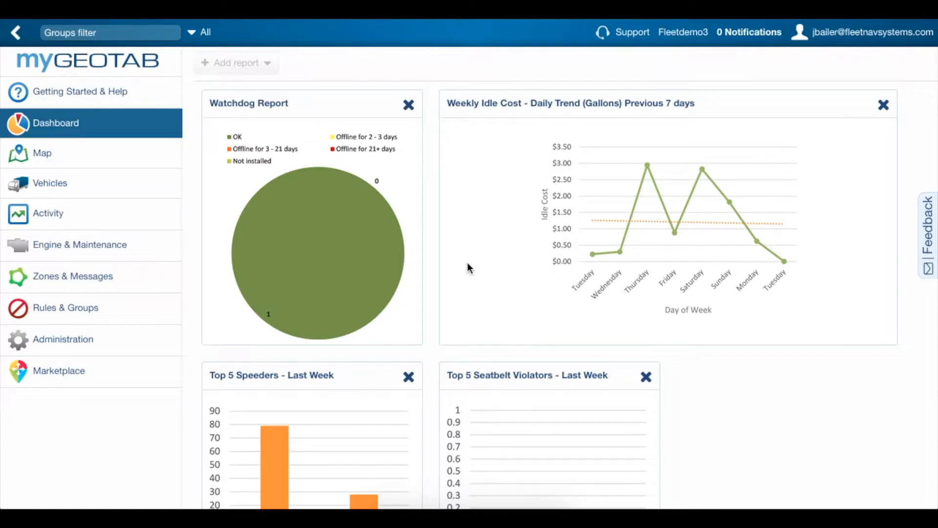
mouse_move(78, 347)
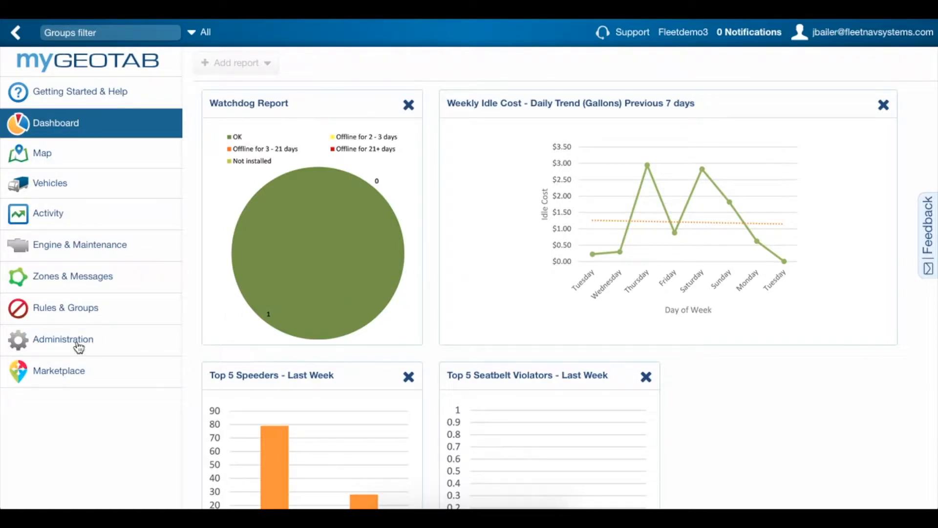
Go to Administration > Users to show the list of 16 user accounts
click(52, 401)
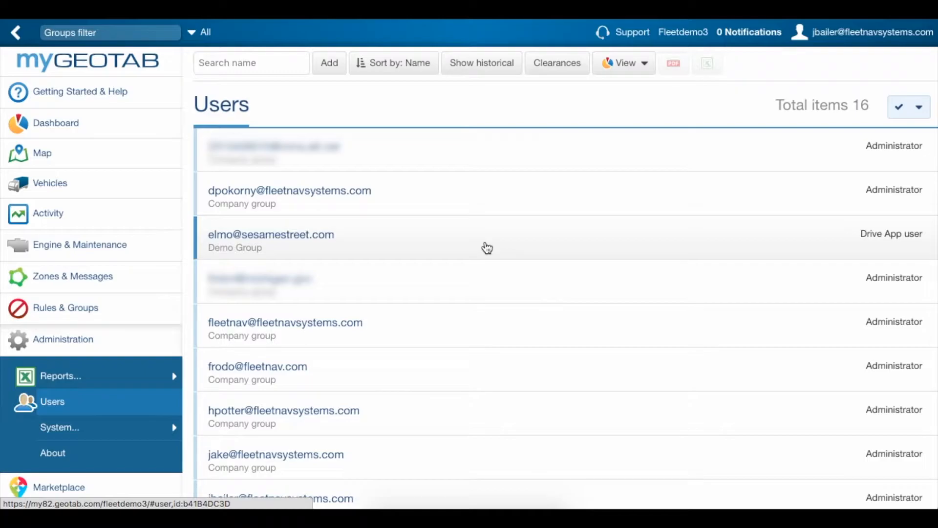
Add user 1192, Robin Hood, with a password and no forced password change at next login
click(328, 62)
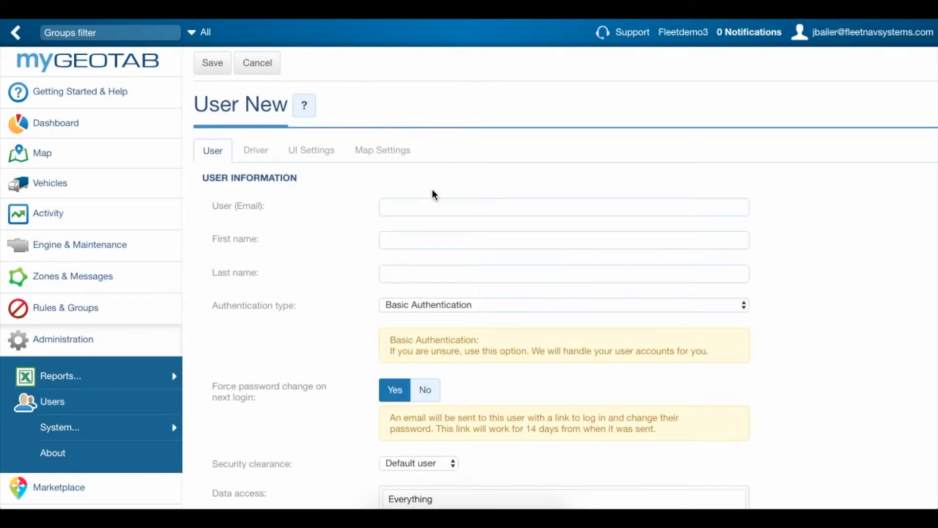
text(1192)
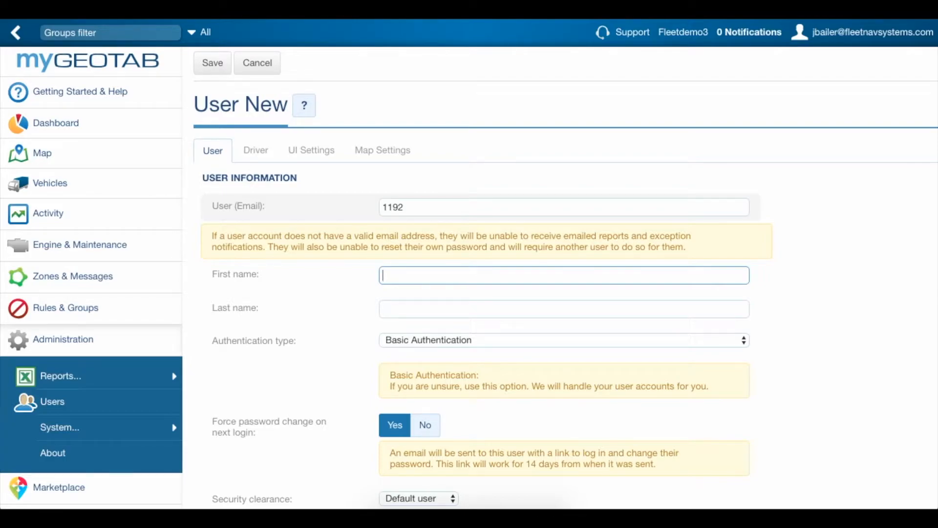
text(Hood)
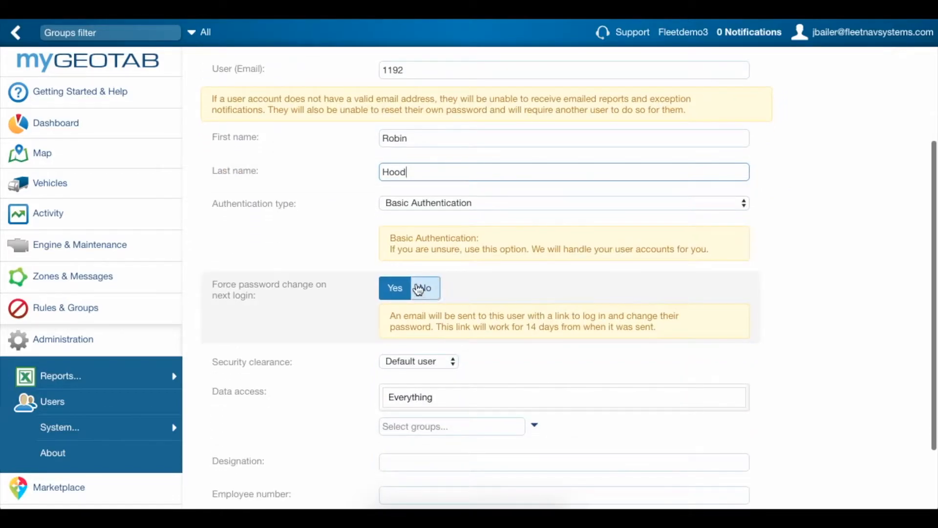
click(393, 287)
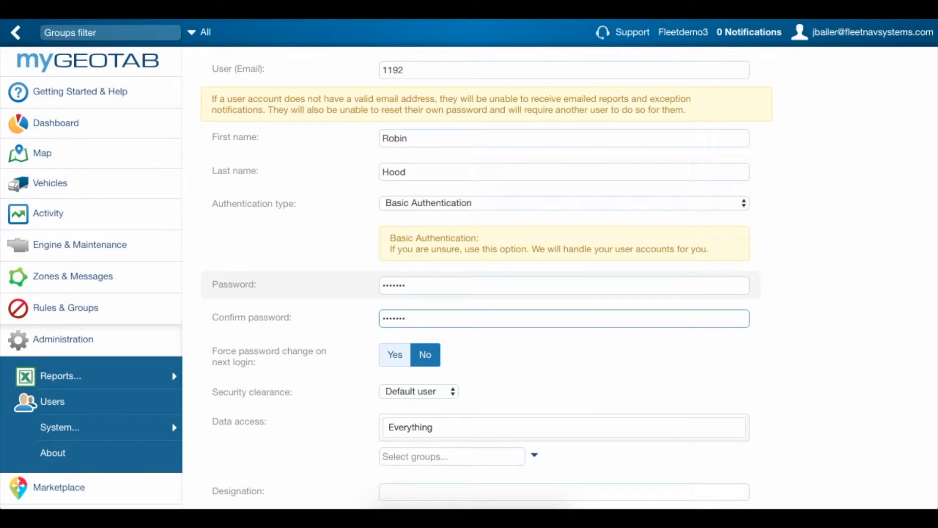
scroll(down, 3)
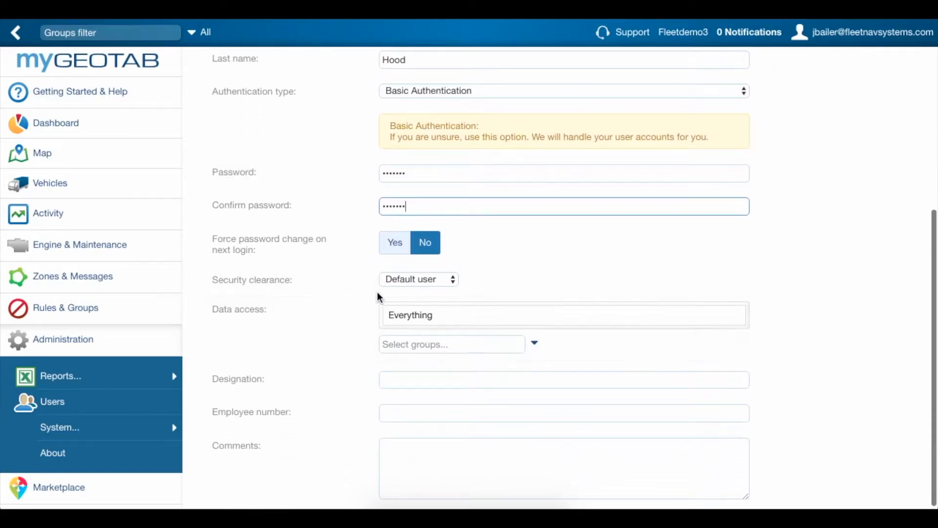
mouse_move(446, 283)
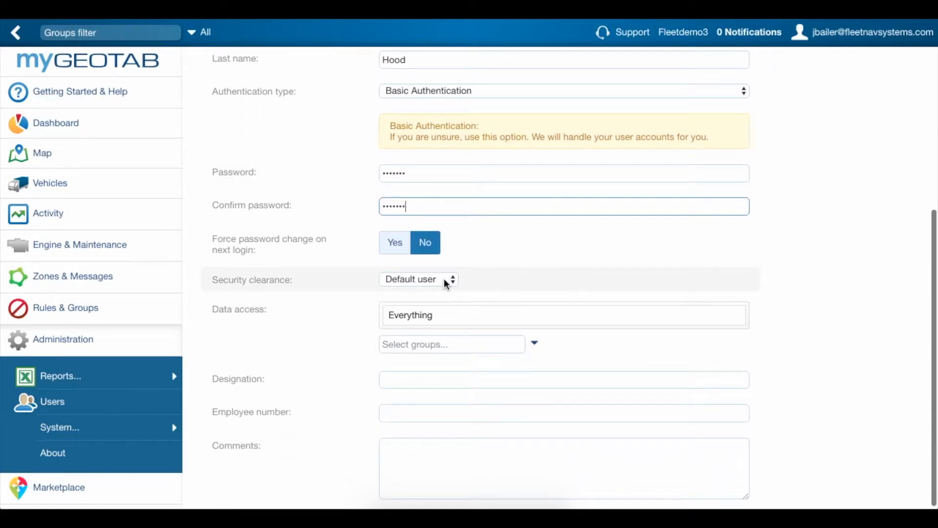
click(419, 279)
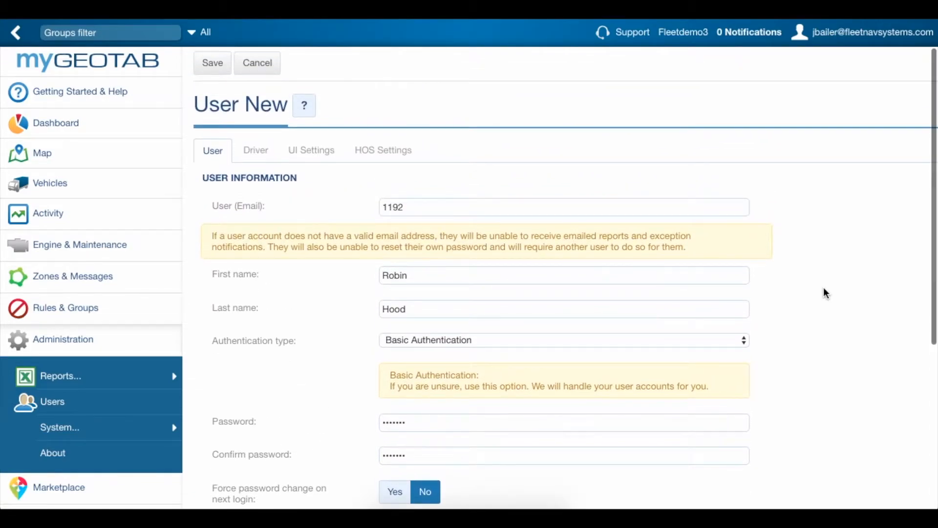
click(255, 151)
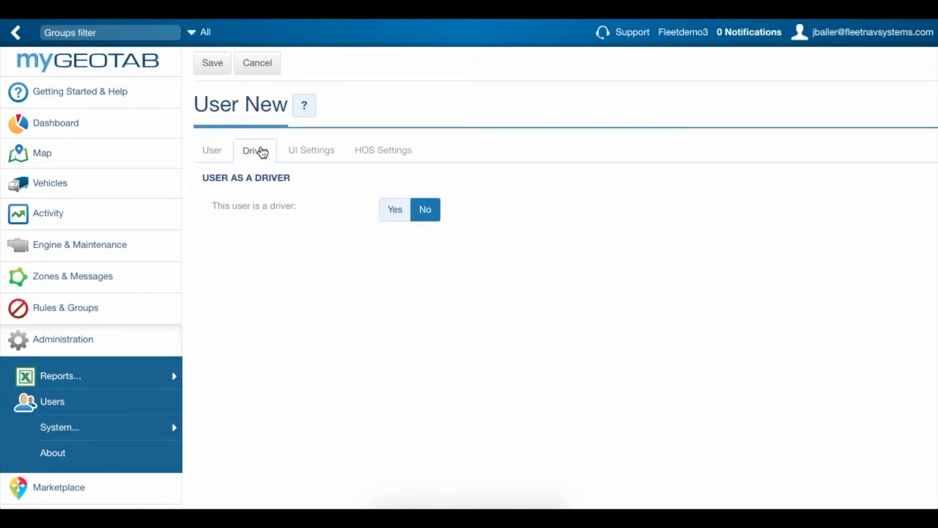
click(394, 209)
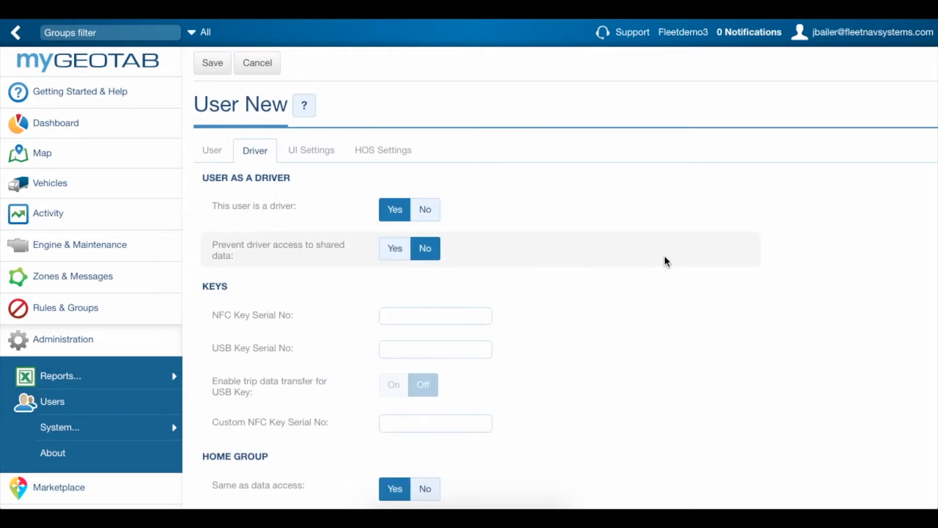
scroll(down, 3)
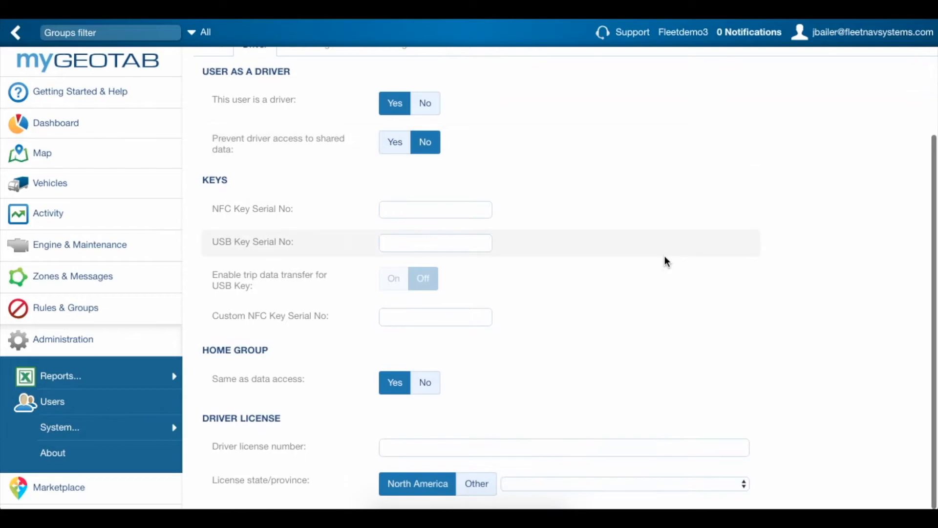
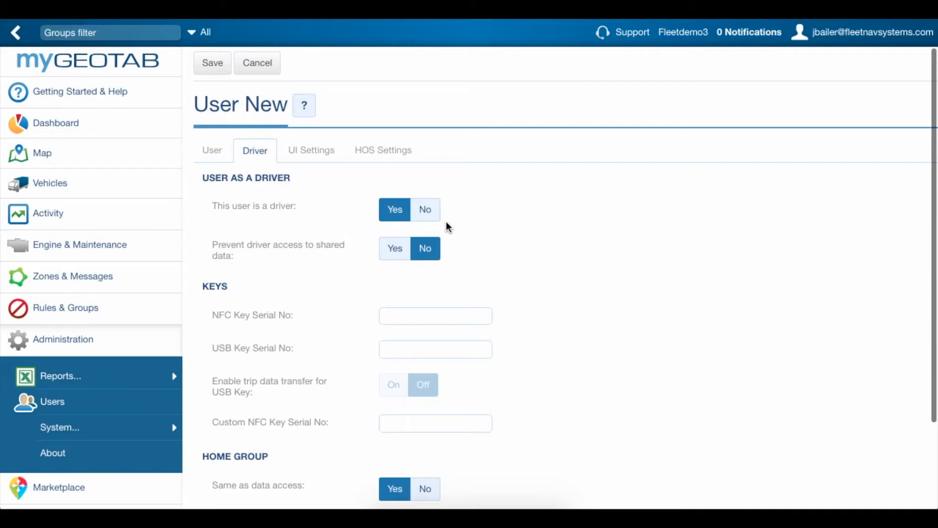
Use ruleset USA Property 70-hour/8-day, home terminal Robin Food, Inc., address 8428 Sherwood Way, carrier number 492810
click(382, 150)
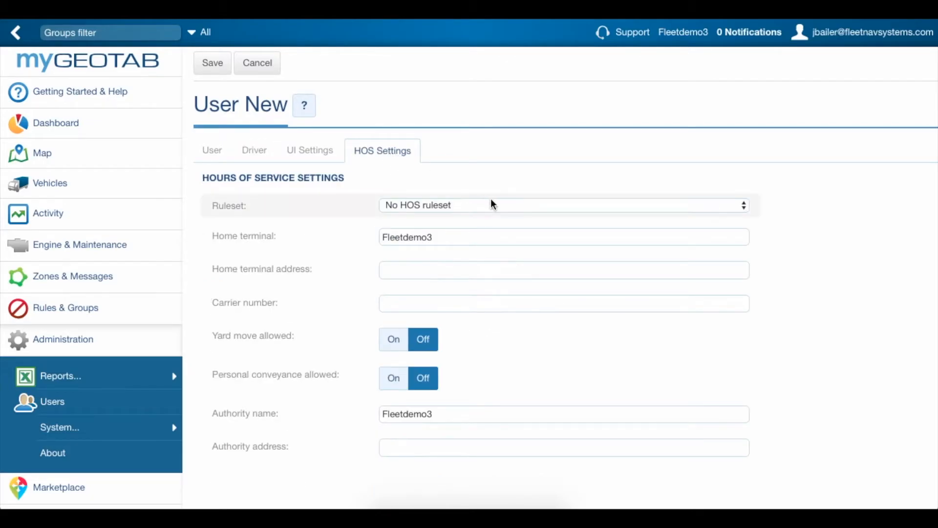
click(563, 204)
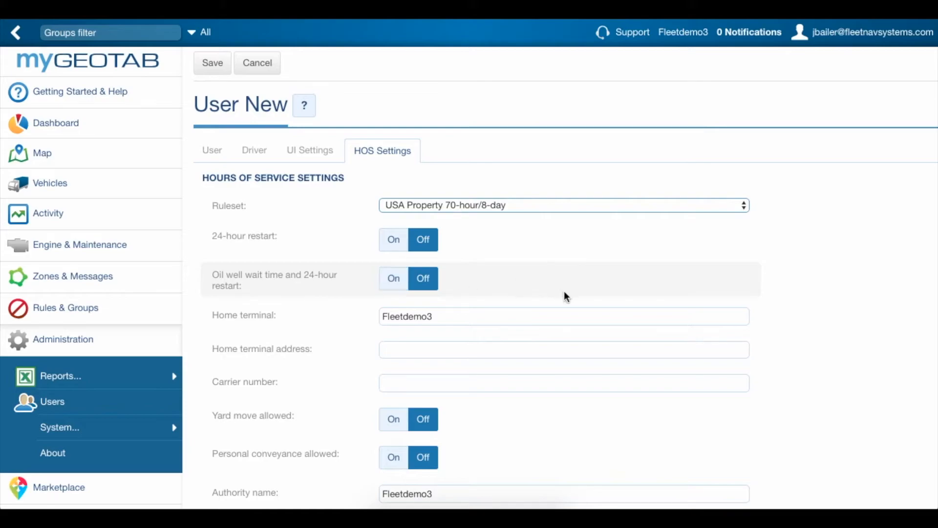
double_click(406, 316)
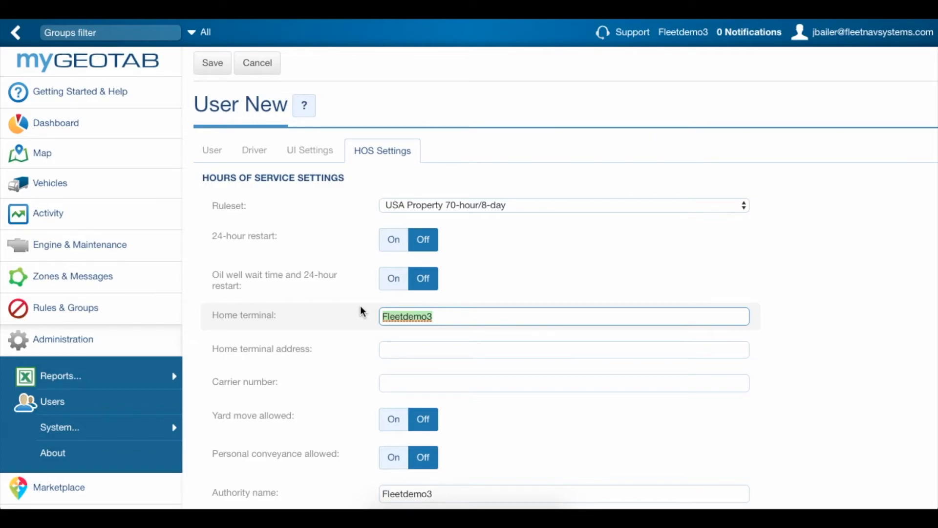
text(8428 Sherwood Way,)
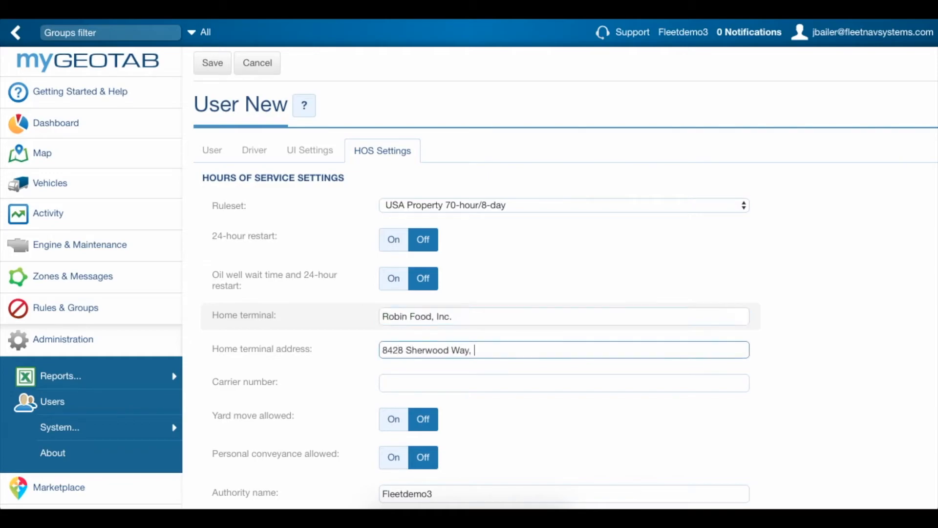
text(492810)
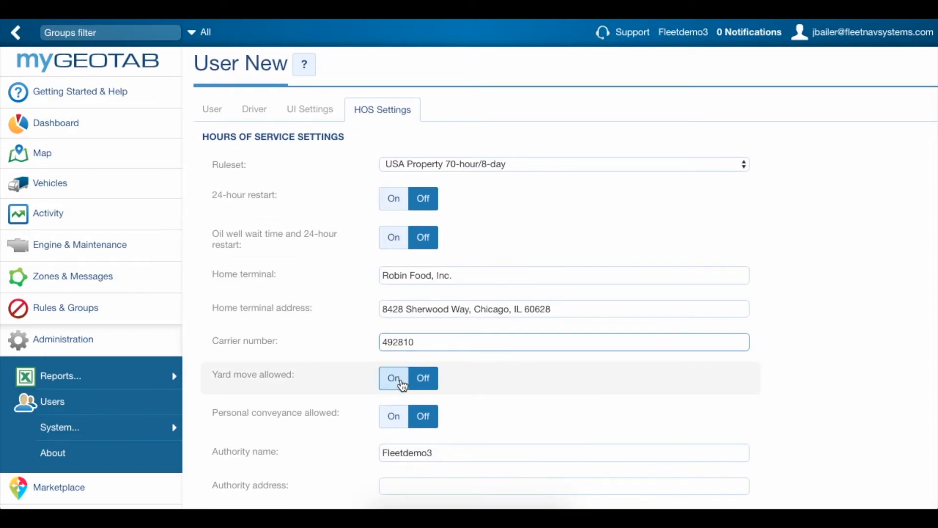
Enable yard move and personal conveyance, set authority Robin Food, Inc. with its address, and save the user
click(393, 378)
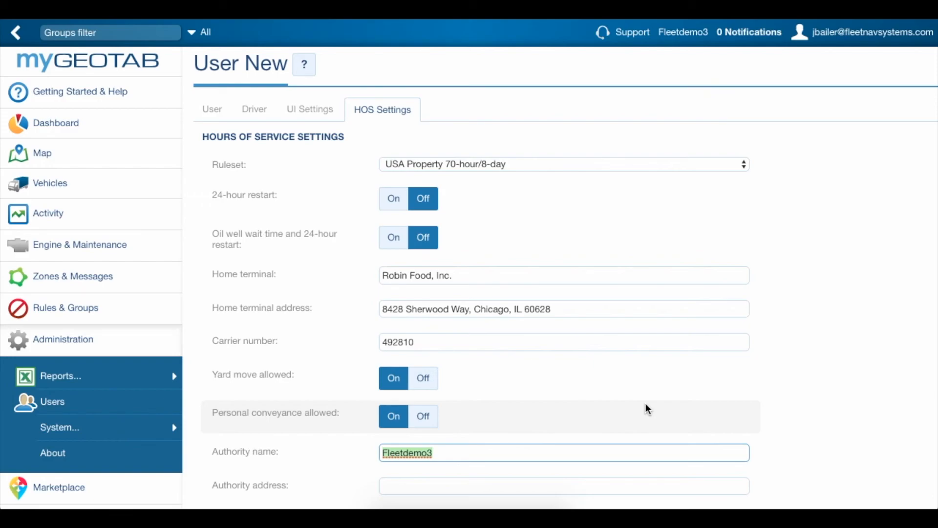
text(R)
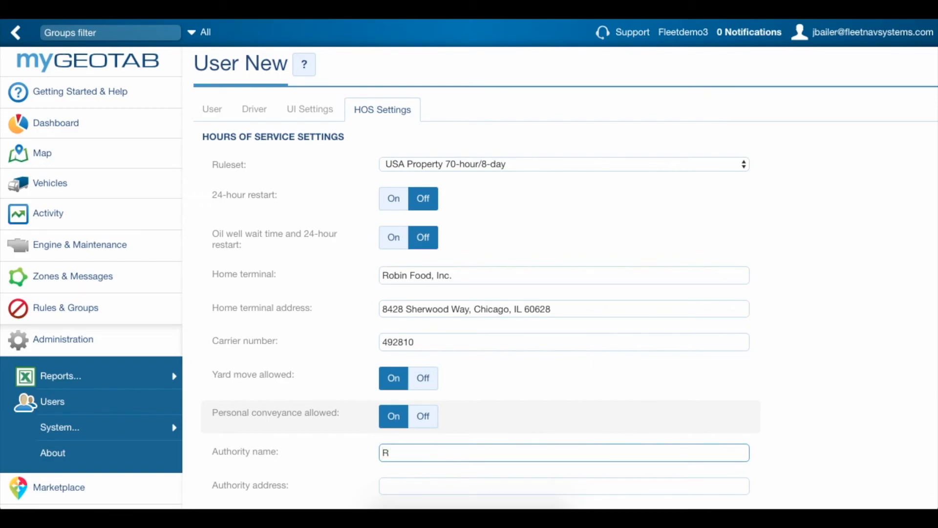
text(obin Food, Inc.)
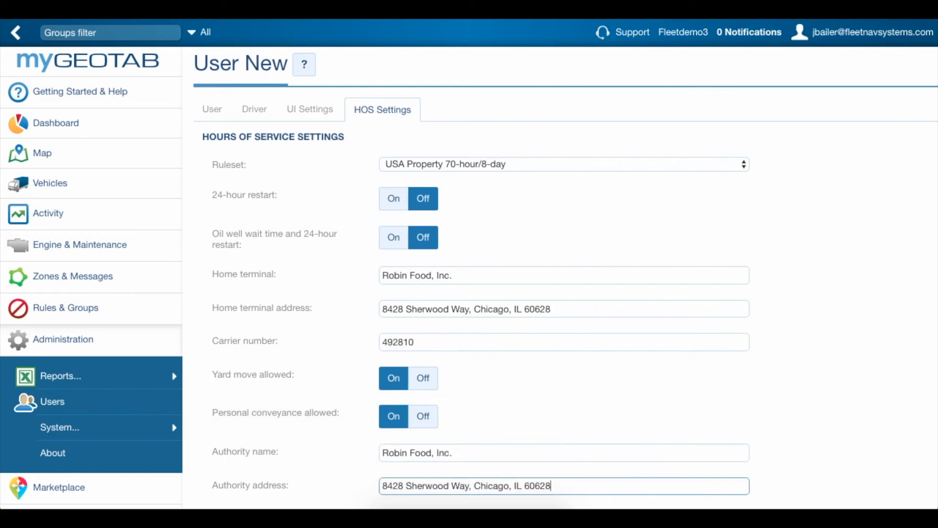
click(212, 63)
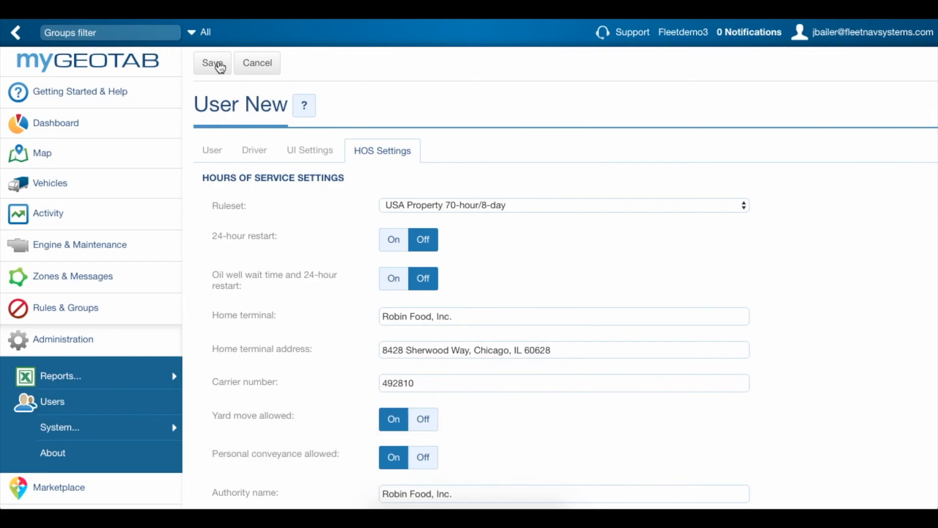
click(211, 63)
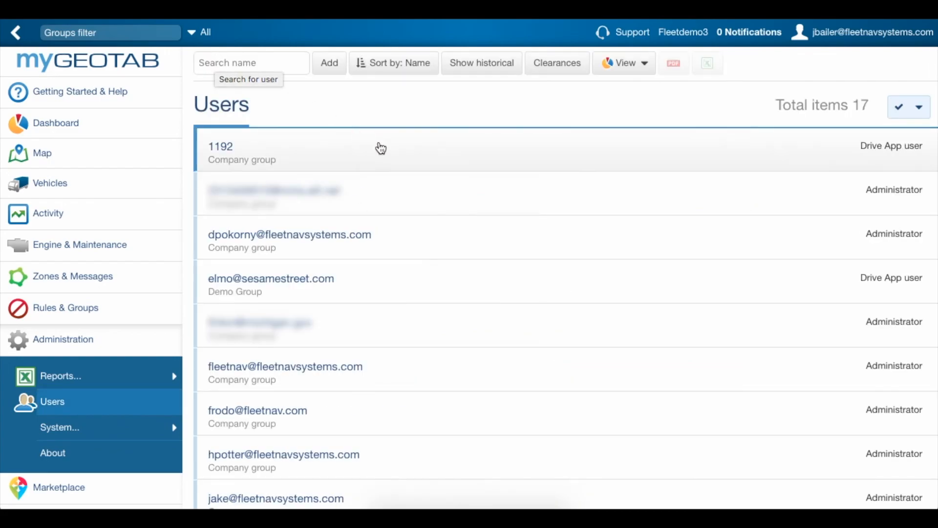